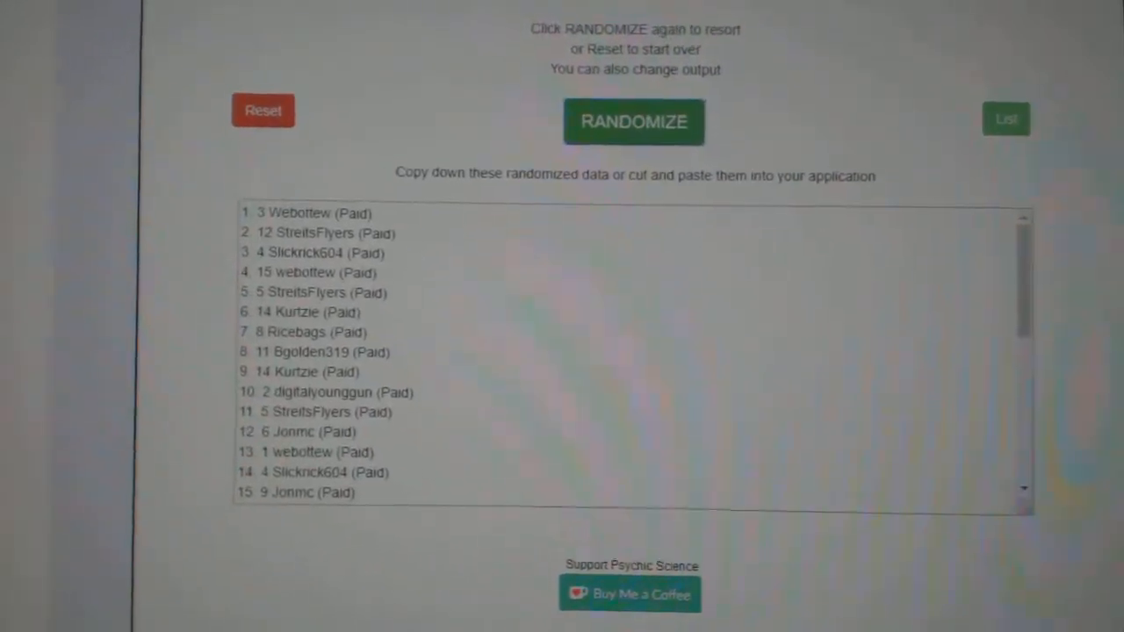
# - Reshuffle the participant names on Random.org's list randomizer into a new random order
pyautogui.click(633, 121)
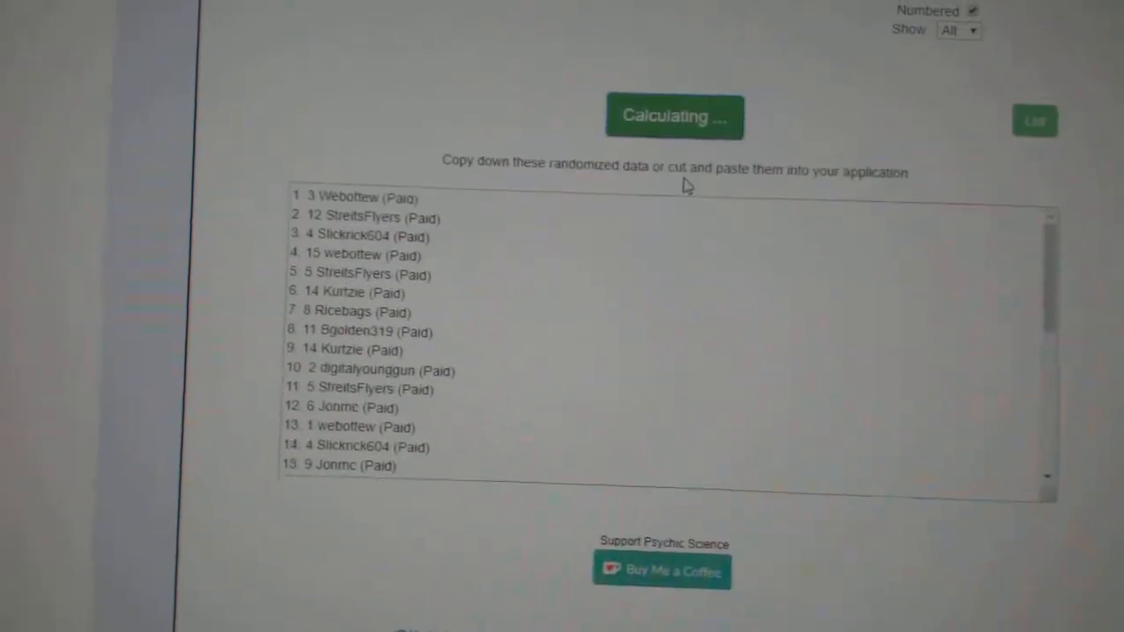
pyautogui.click(675, 116)
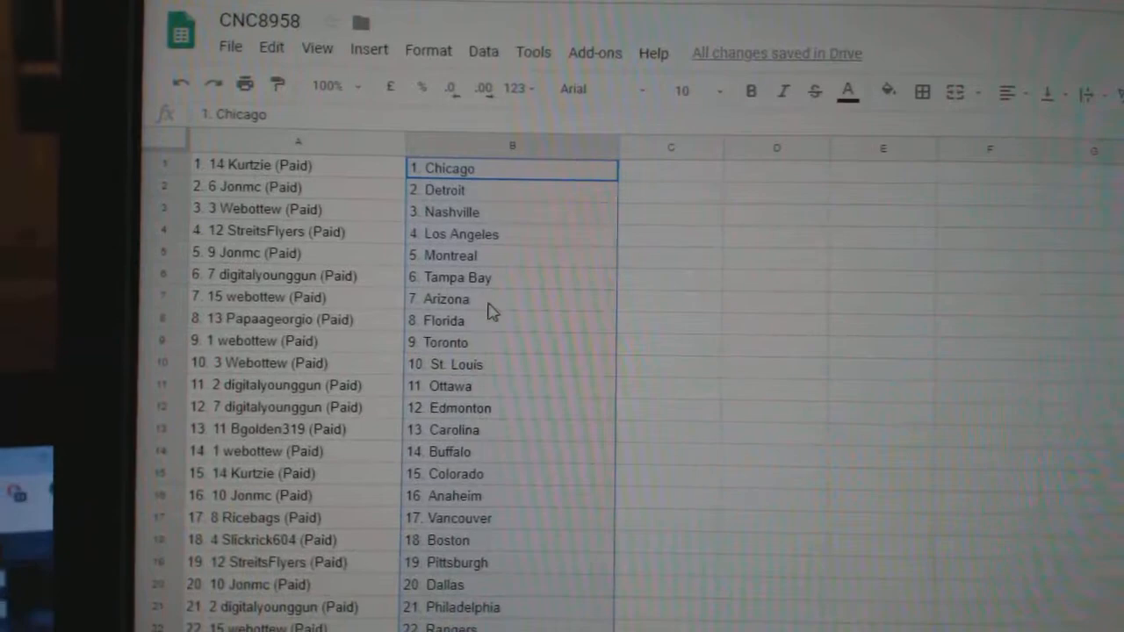
pyautogui.click(496, 319)
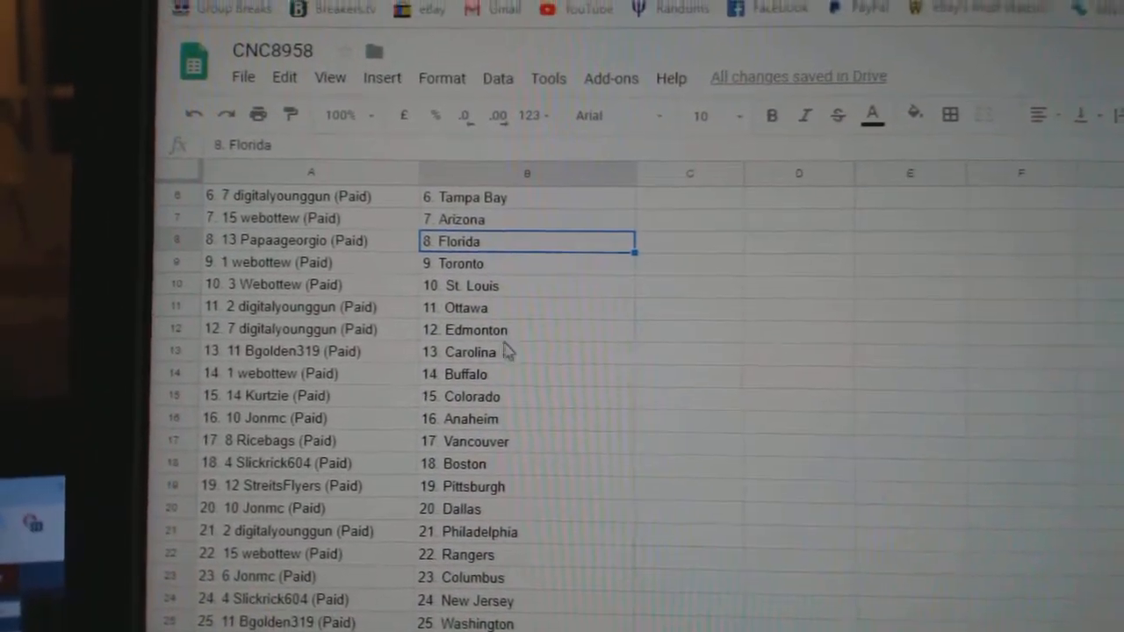
pyautogui.scroll(-3)
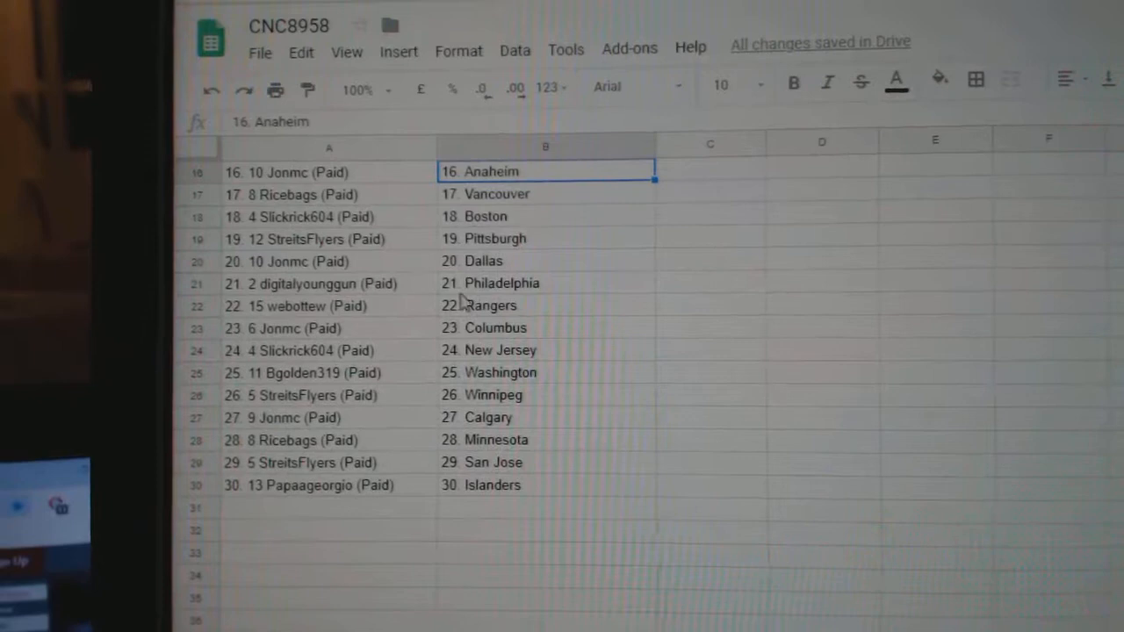
pyautogui.scroll(-3)
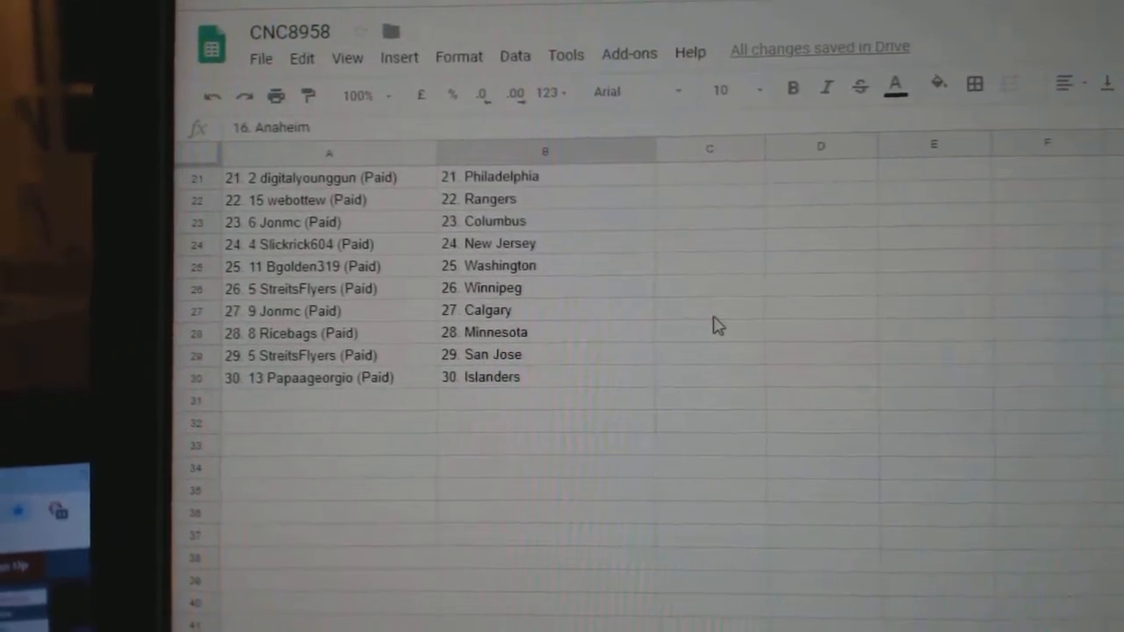